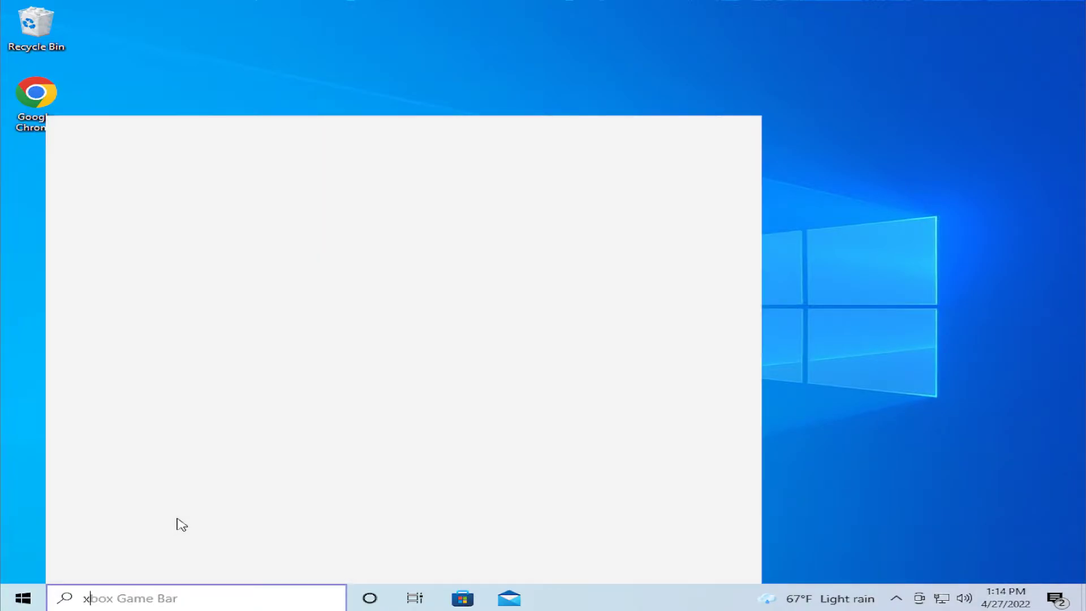
- Launch Command Prompt as administrator from Windows Search, approving the UAC prompt
text(xmd)
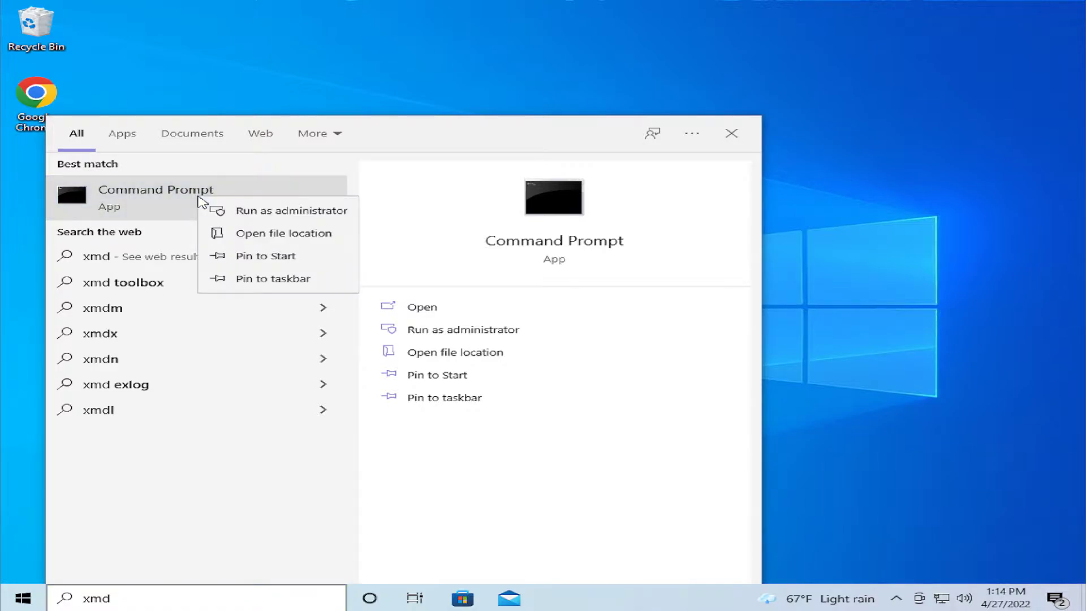
mouse_move(228, 215)
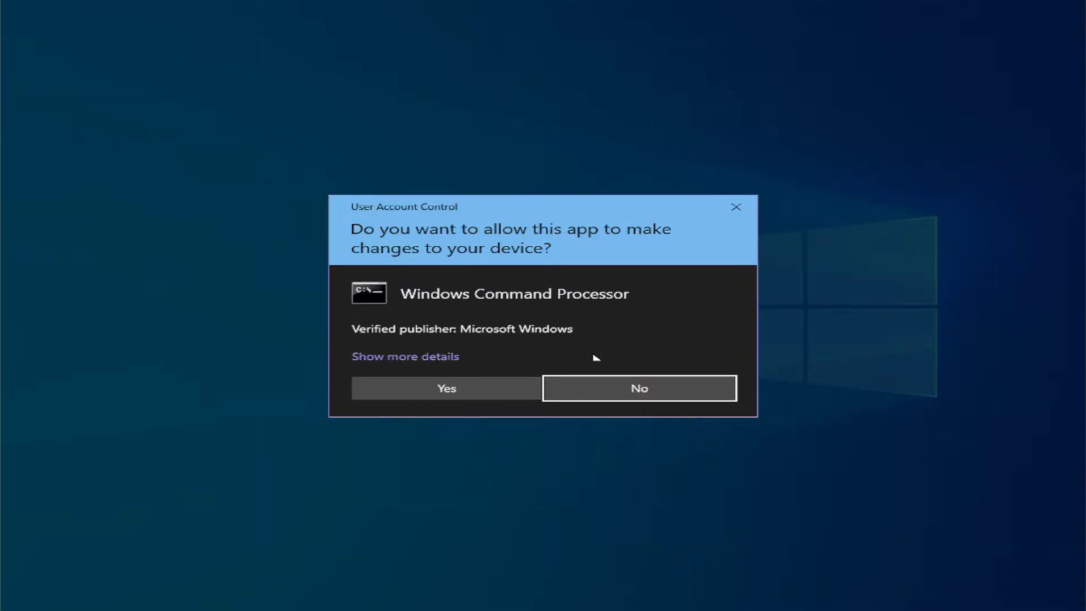
mouse_move(594, 356)
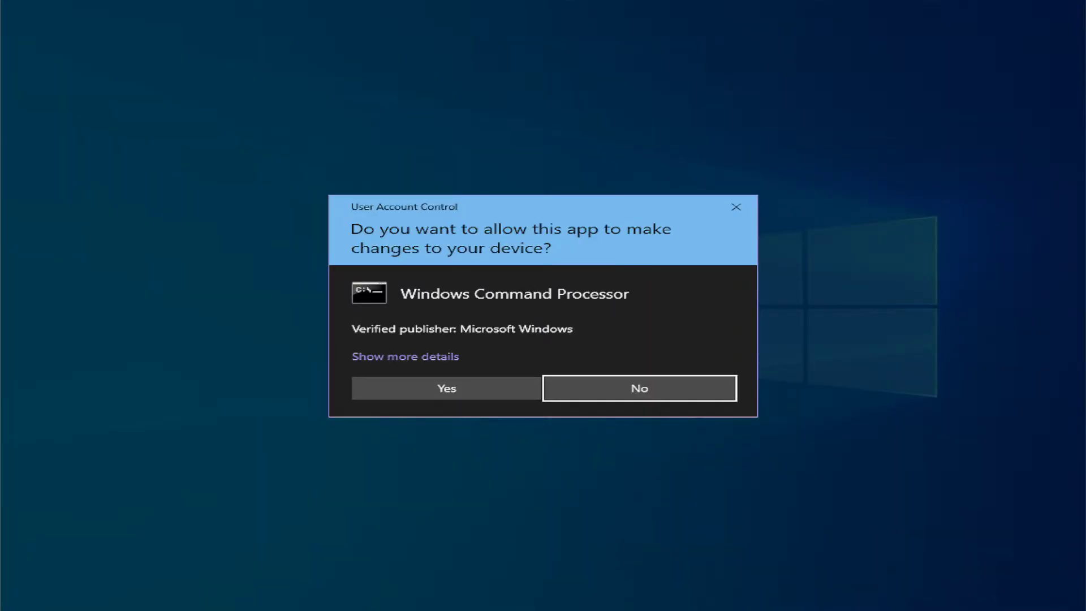
click(447, 388)
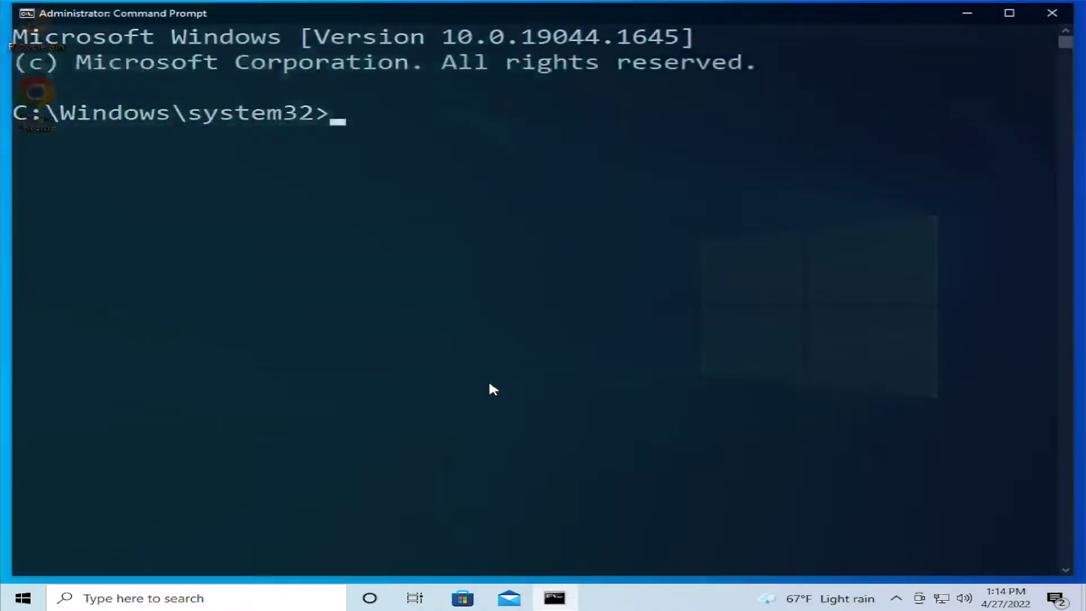
- Enter sfc /scannow at the elevated system32 prompt, fixing the typo
click(492, 388)
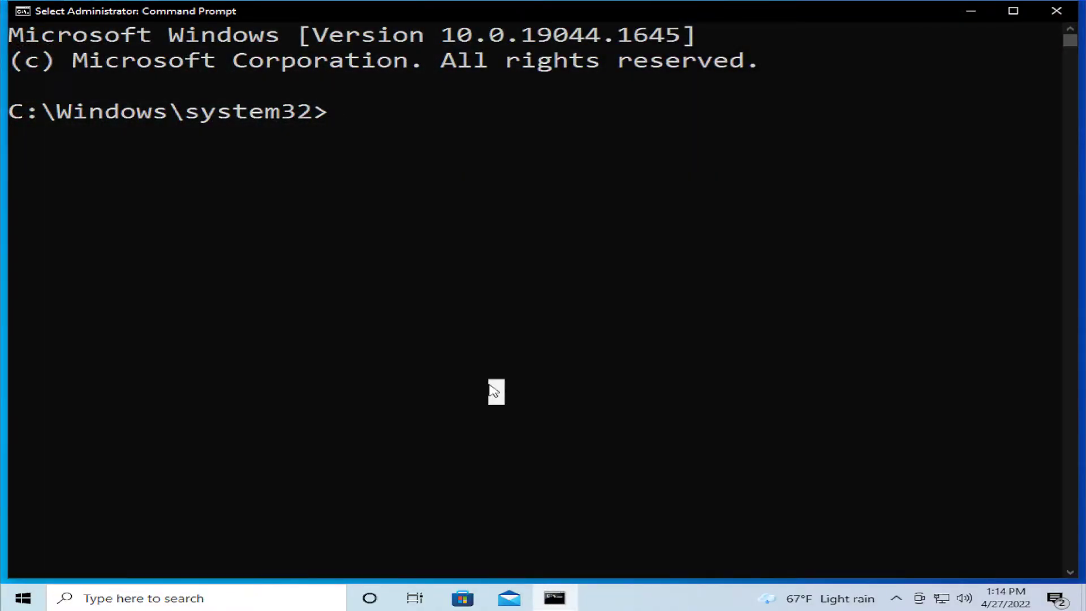
text(sfc /)
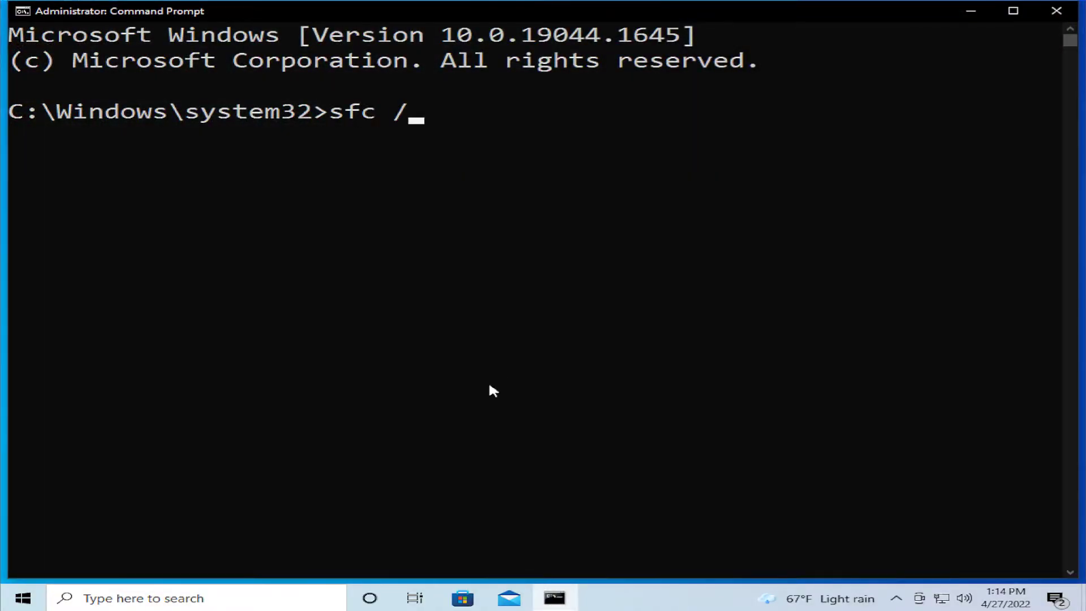
text(sann)
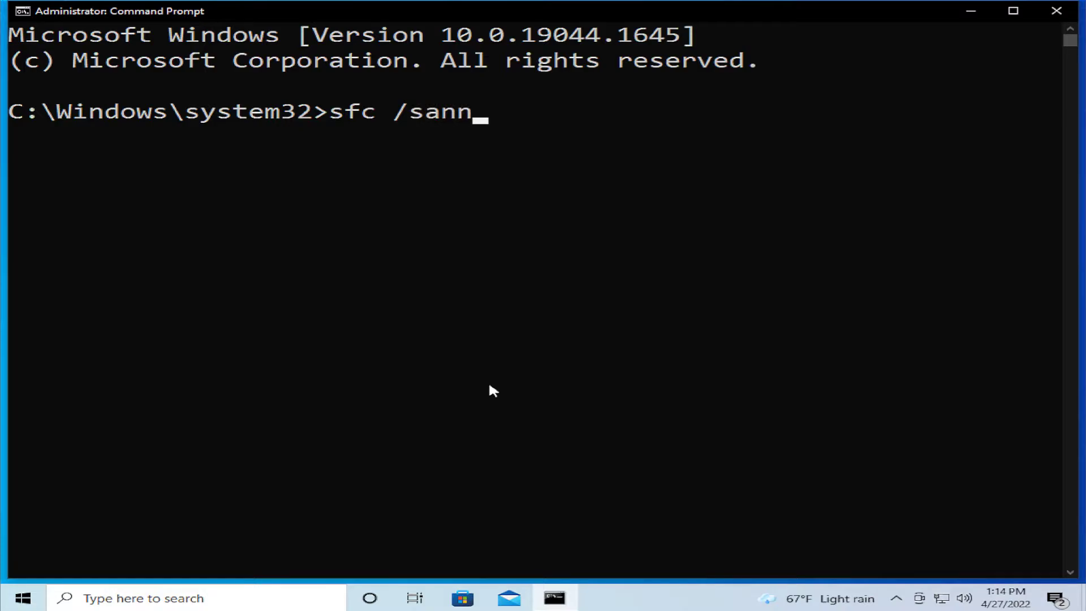
text(ow)
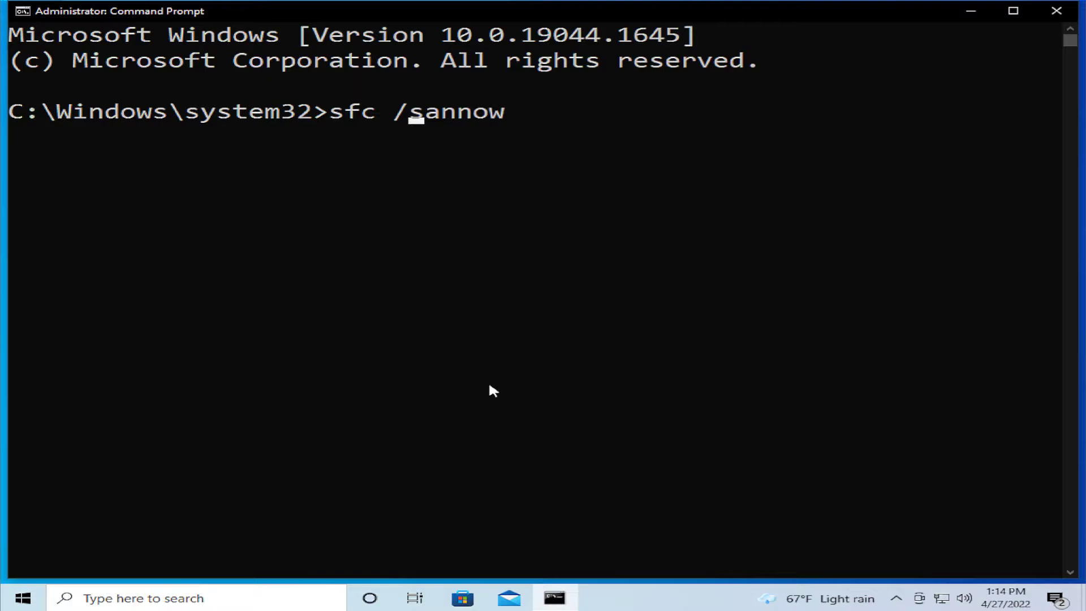
text(c)
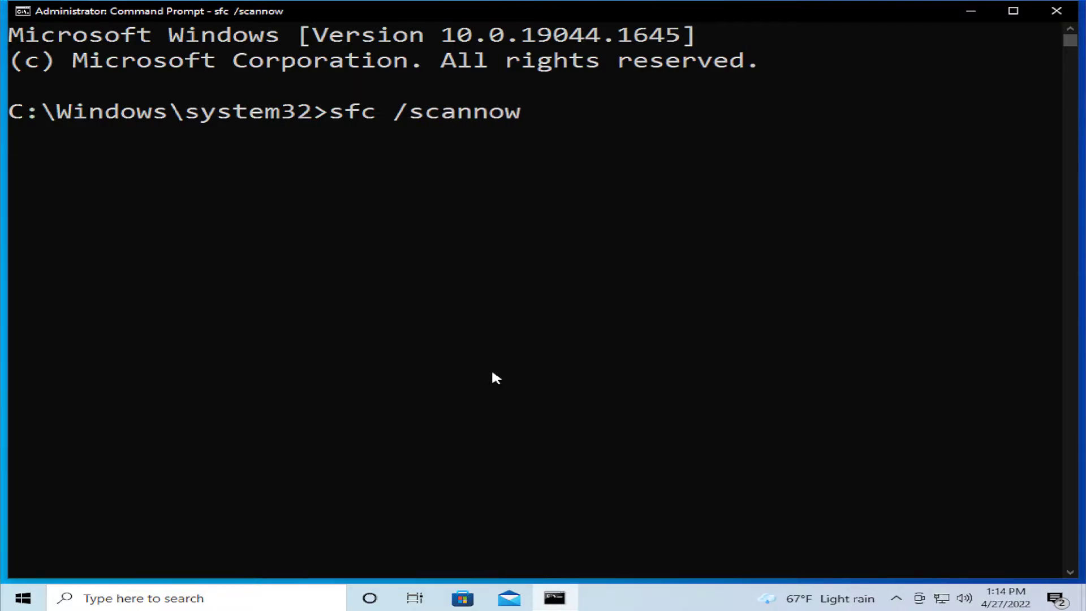
- Run sfc /scannow until verification reaches 100% with no integrity violations
key(Return)
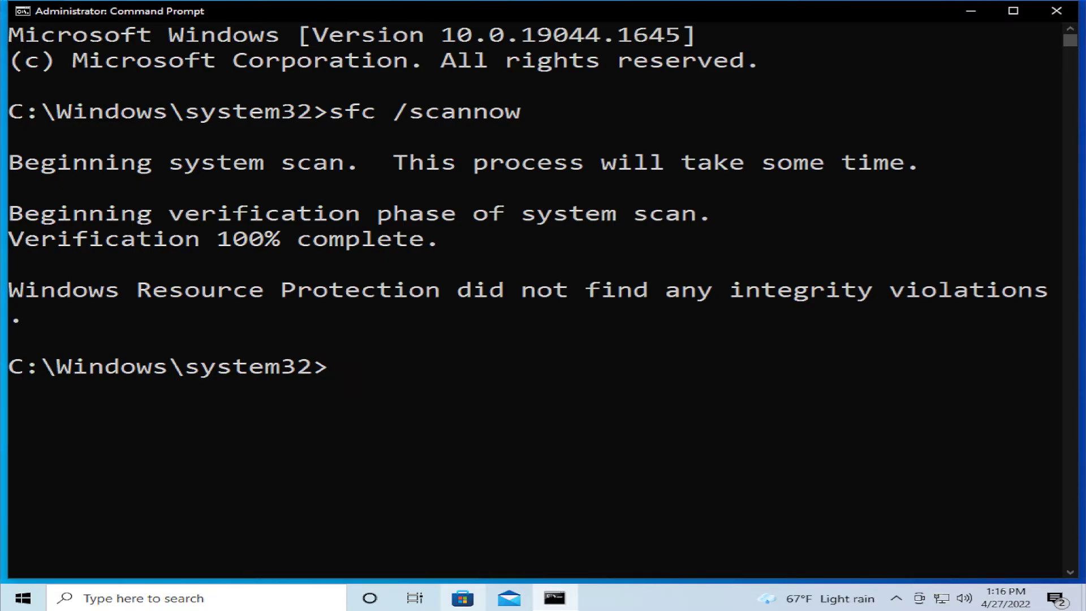
mouse_move(1066, 21)
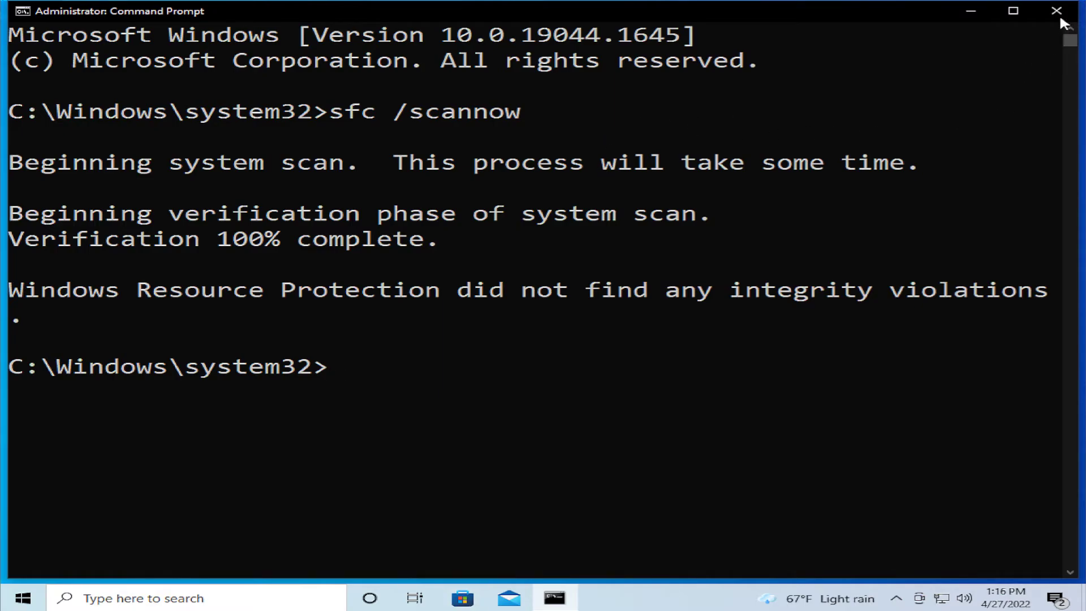
- Close the command window and restart the PC from the Start menu's Power options
click(1055, 11)
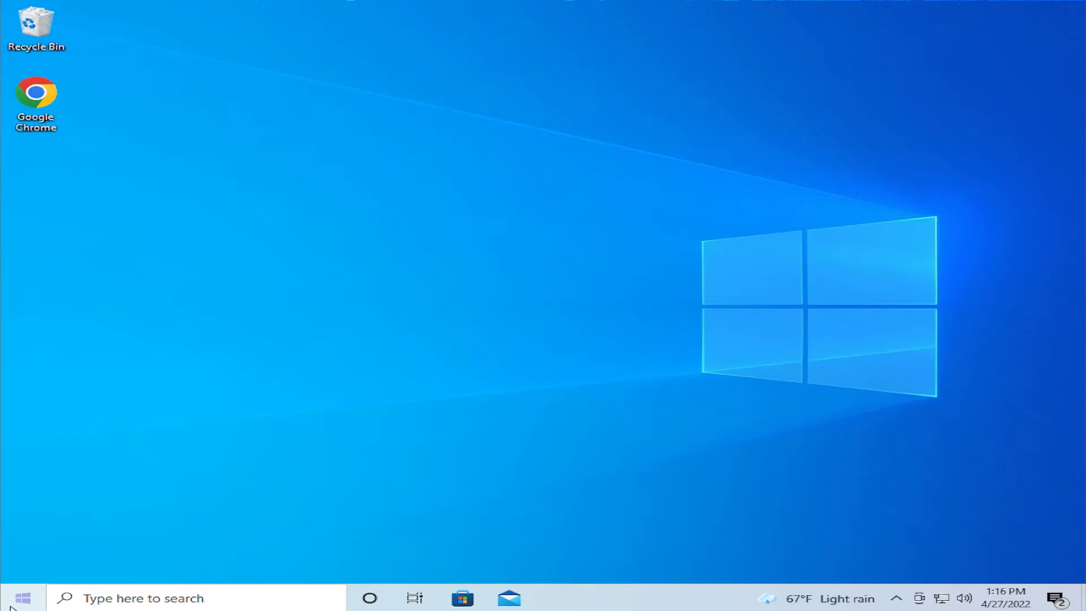
click(12, 597)
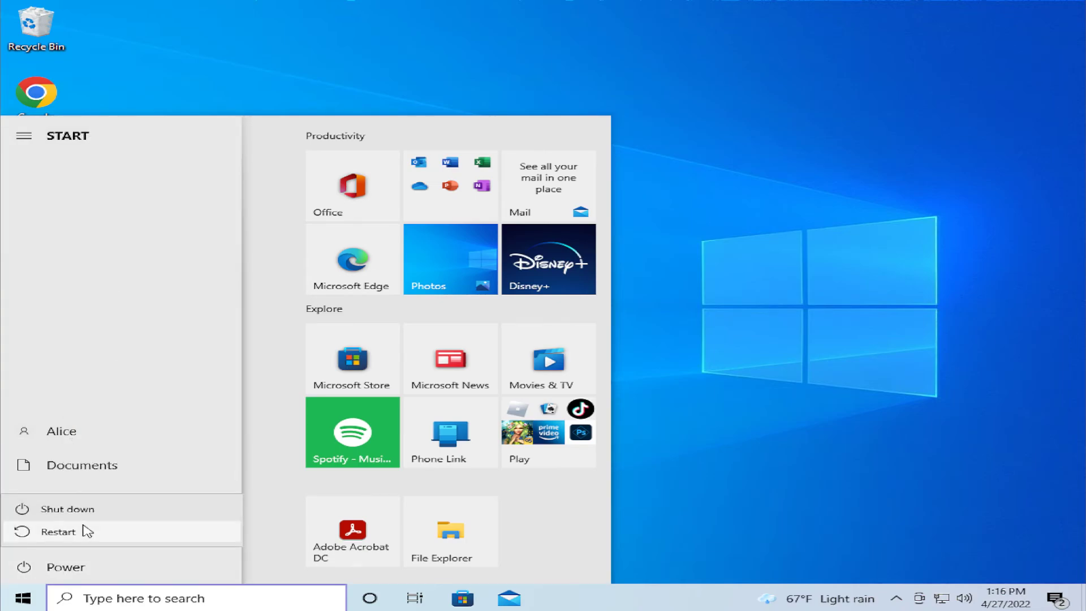
click(59, 531)
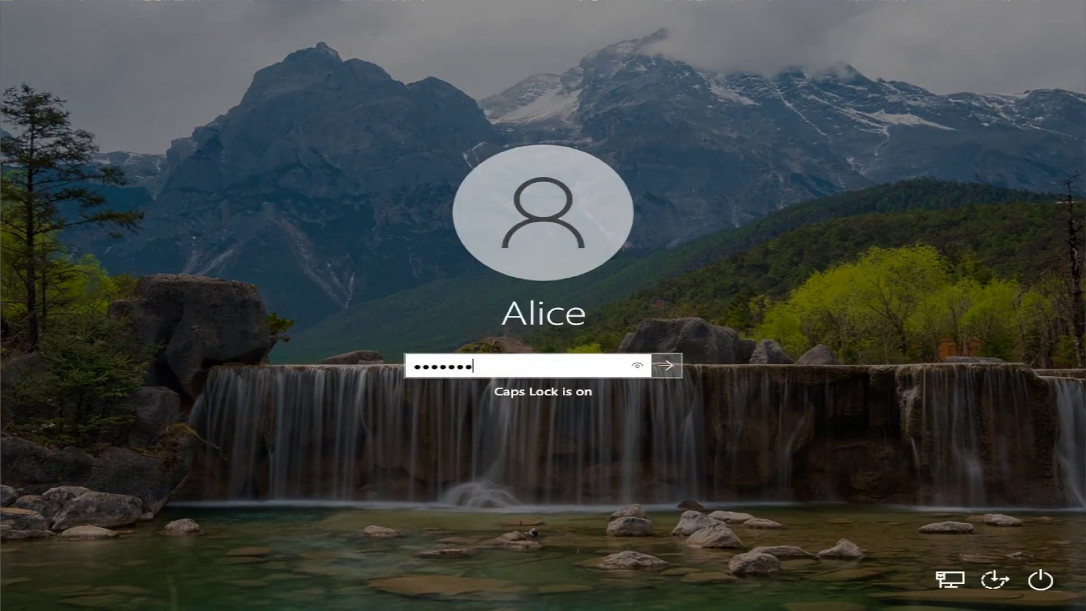
- Sign back in after two rejected password attempts and reach the desktop
click(668, 365)
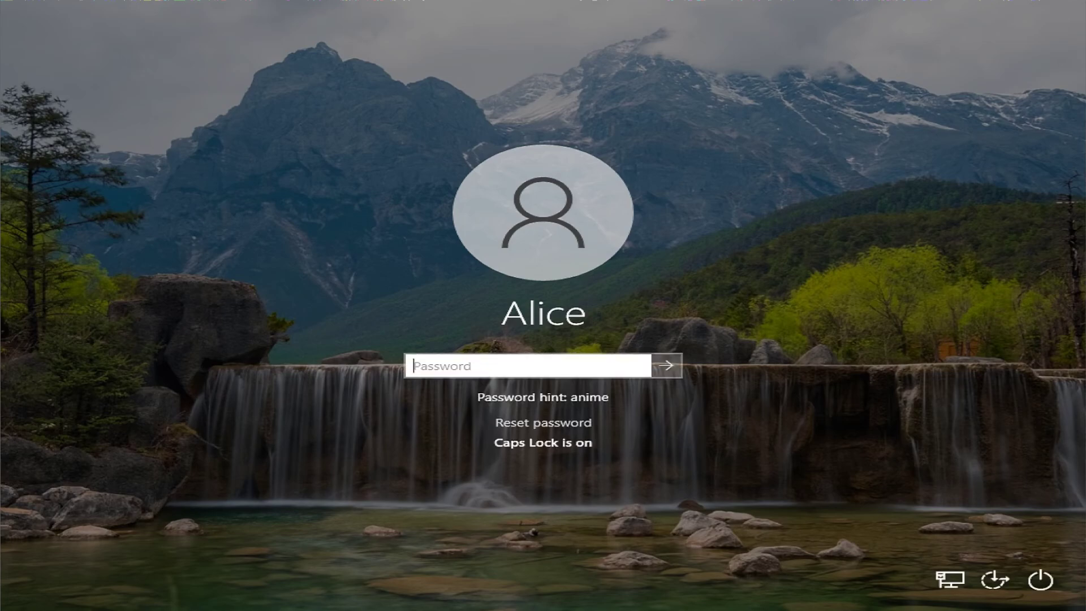
click(668, 366)
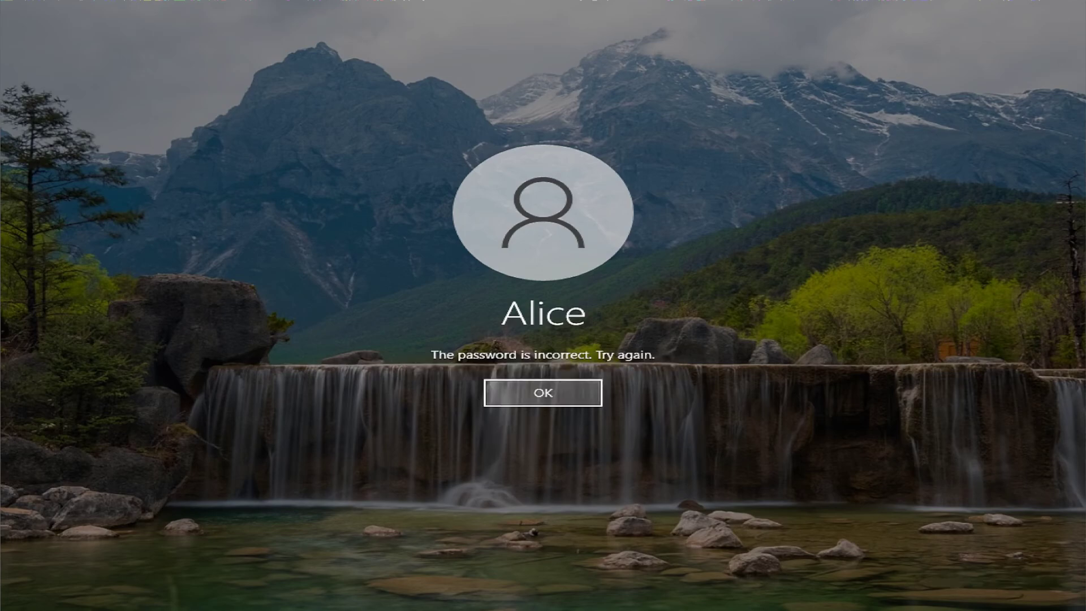
click(542, 393)
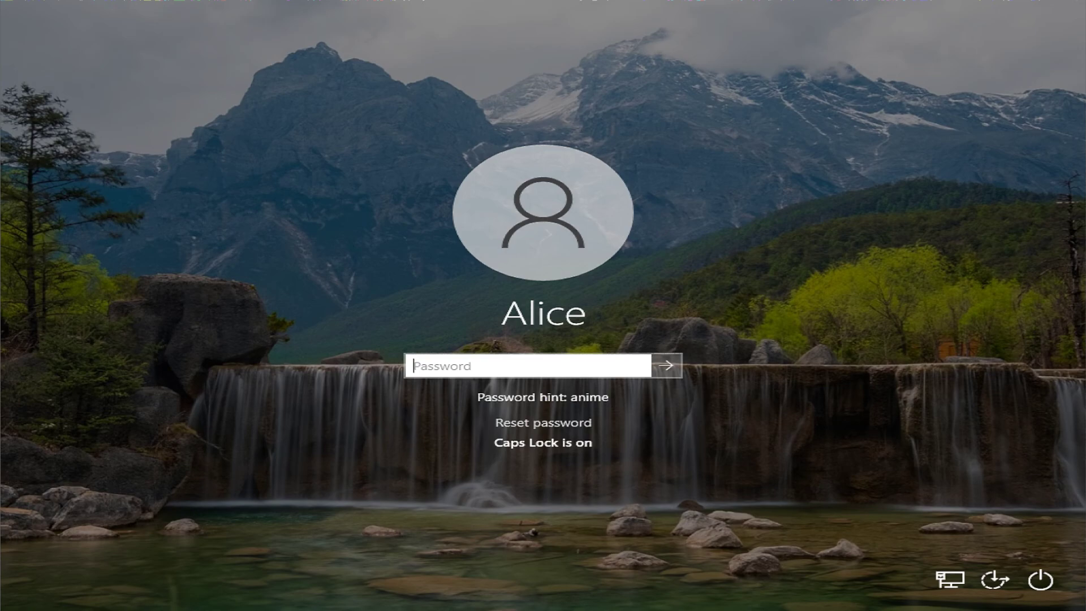
click(669, 365)
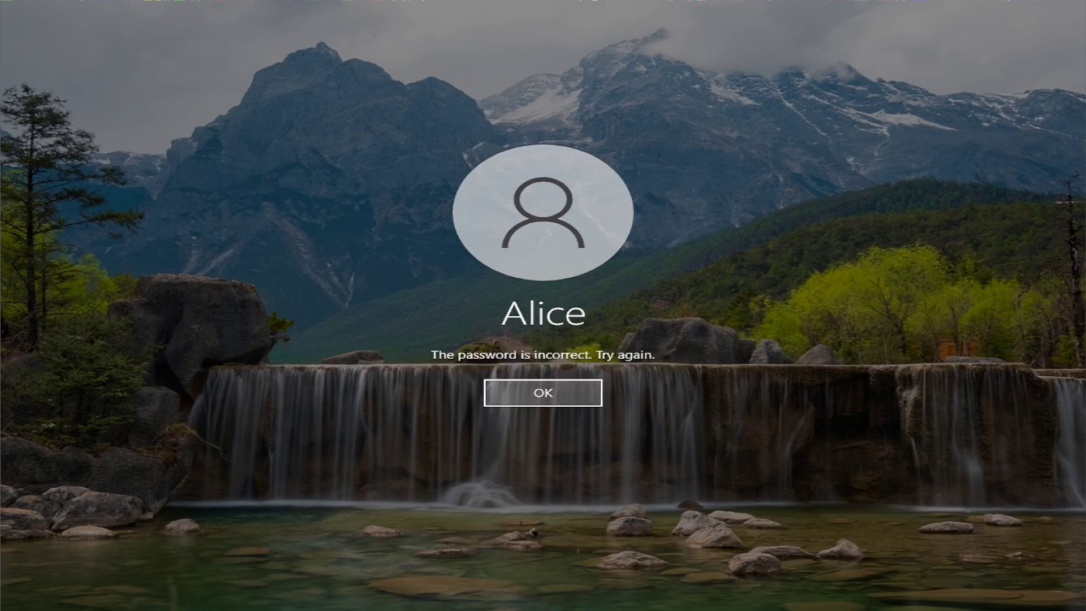
click(542, 392)
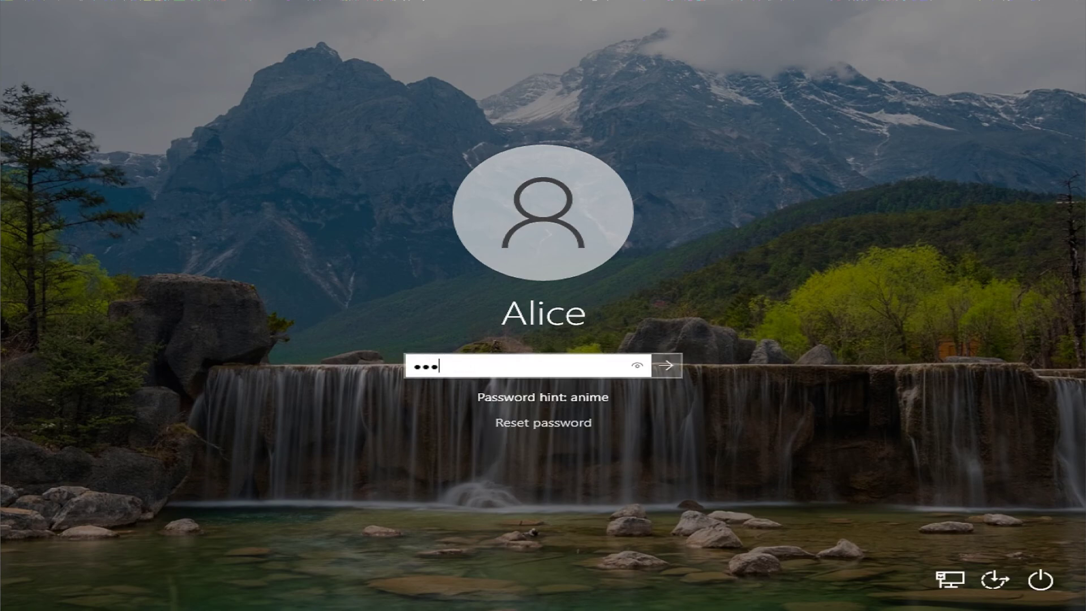
click(665, 365)
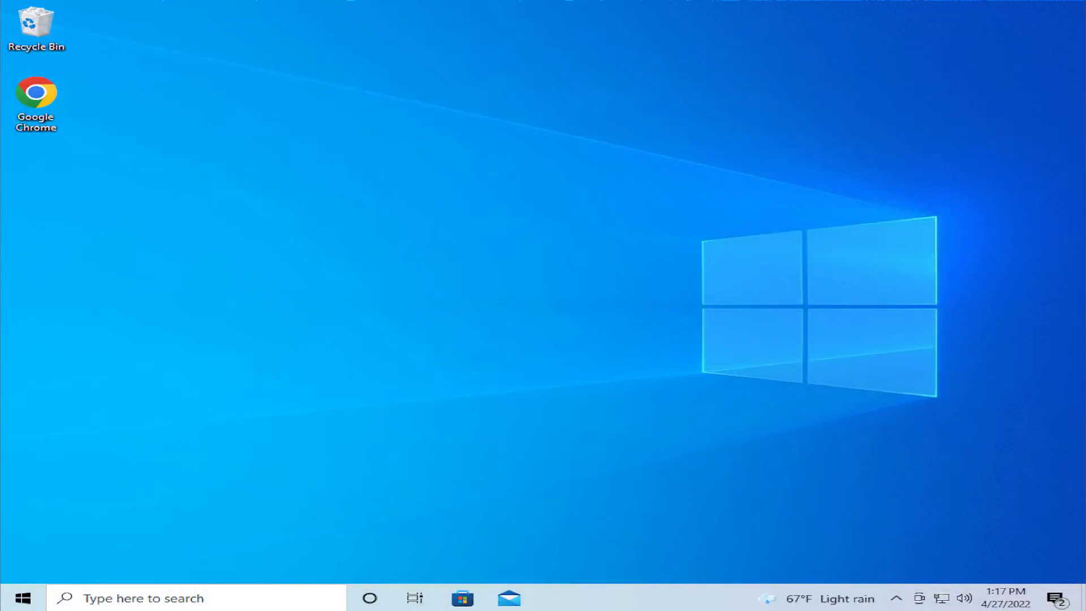